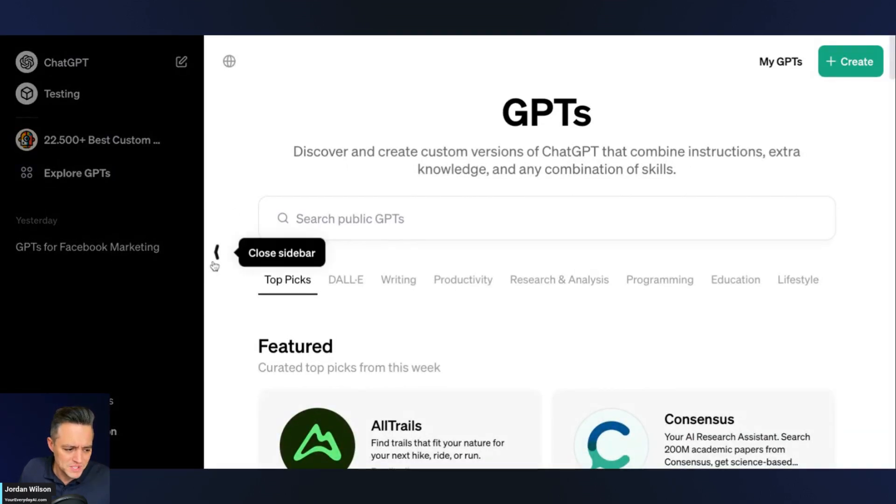
mouse_move(214, 265)
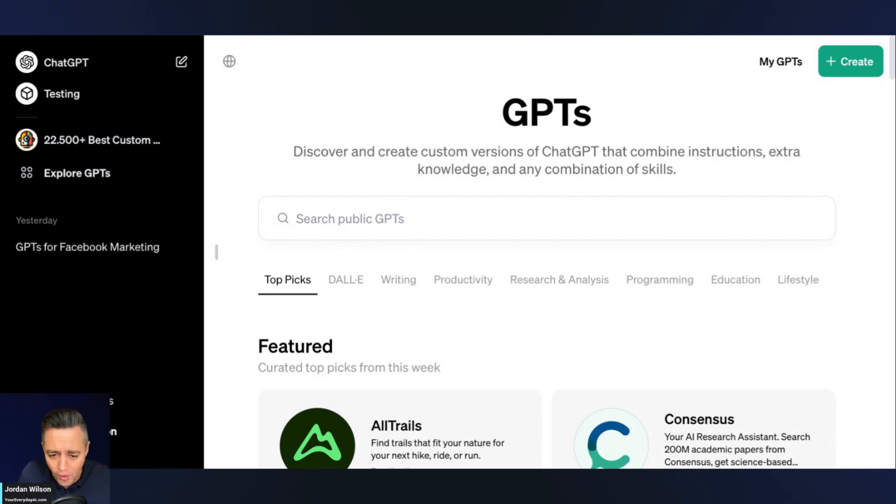
mouse_move(174, 38)
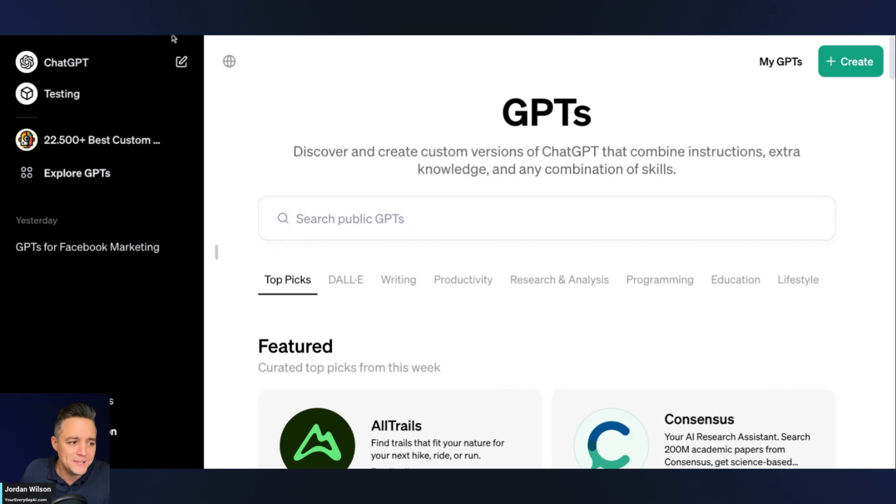
mouse_move(64, 152)
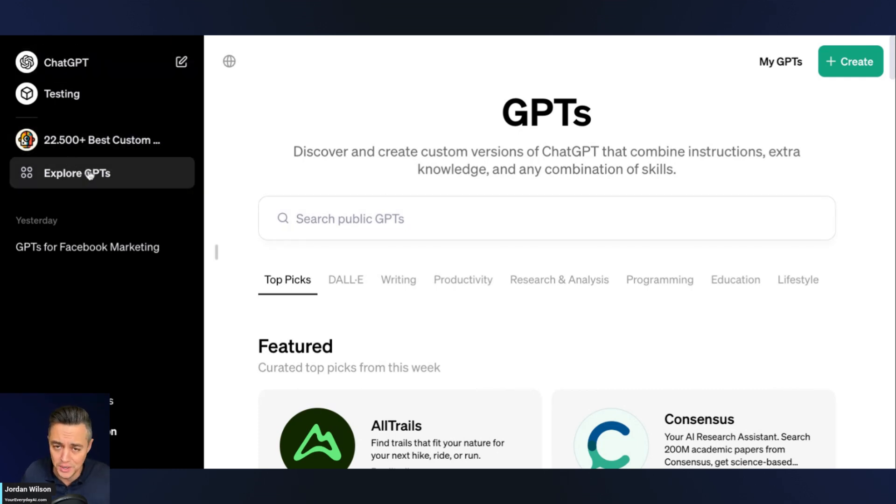
mouse_move(89, 173)
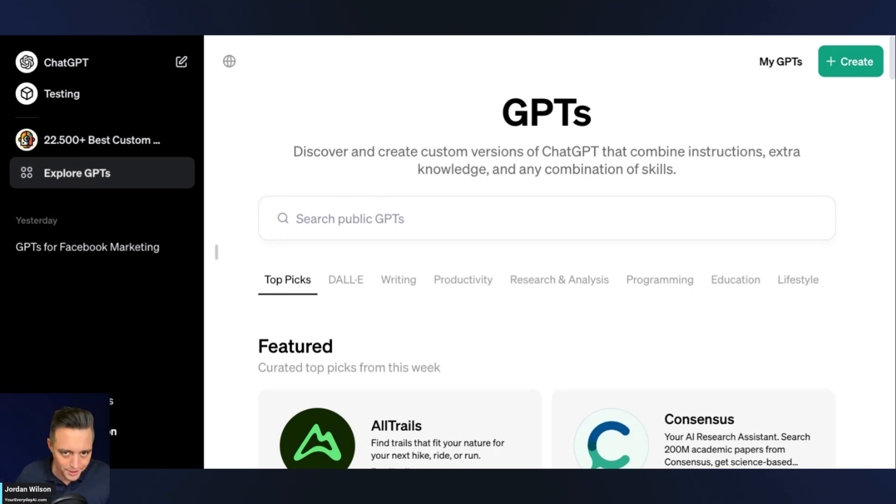
mouse_move(116, 174)
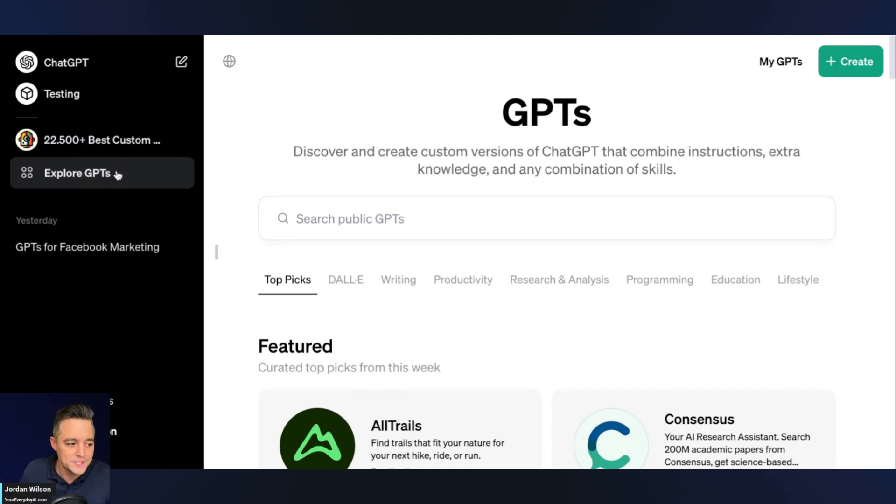
mouse_move(218, 254)
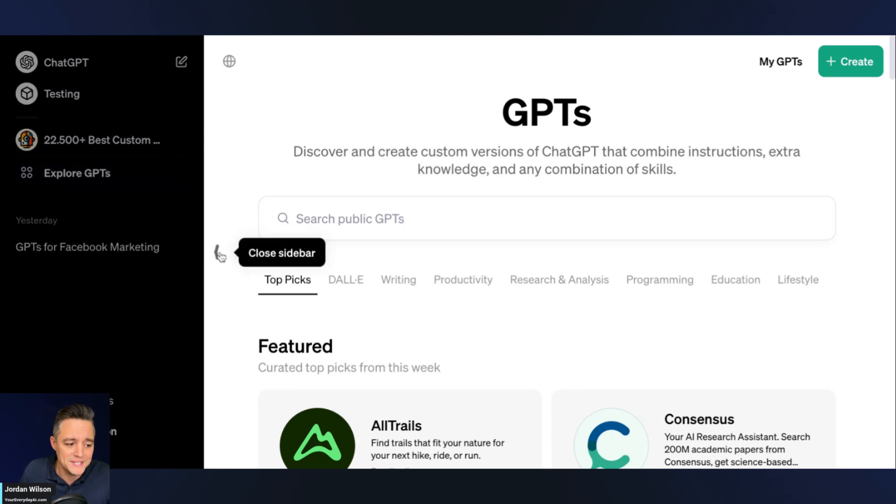
- Hide the conversation sidebar and reveal the Featured GPTs section of the store
click(220, 252)
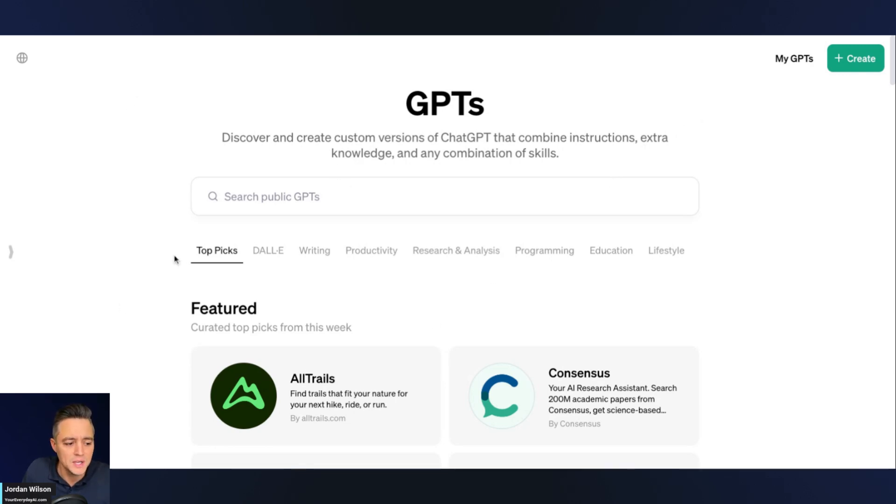
scroll(down, 3)
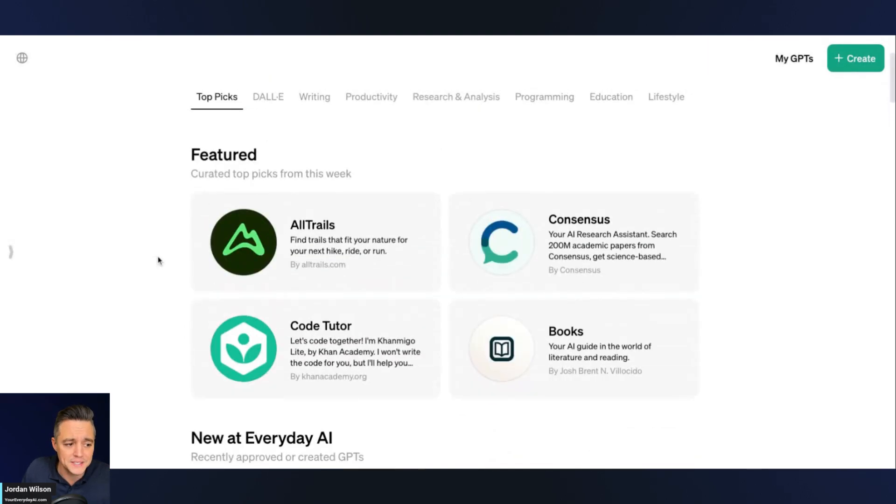
mouse_move(175, 255)
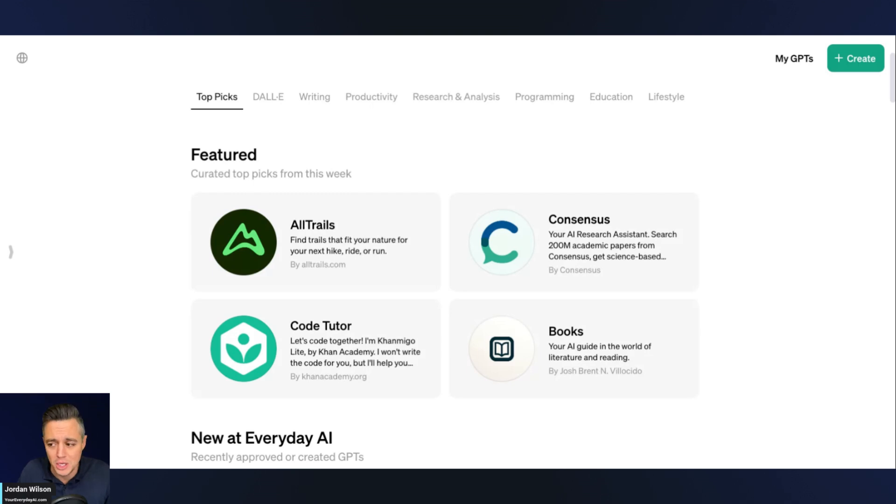
mouse_move(283, 123)
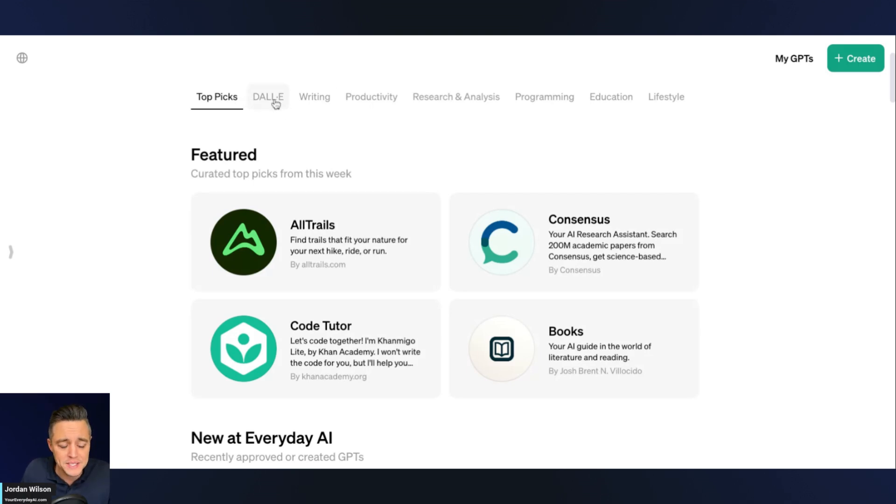
- Browse the DALL·E and Productivity categories, then launch the WebPilot GPT
click(268, 97)
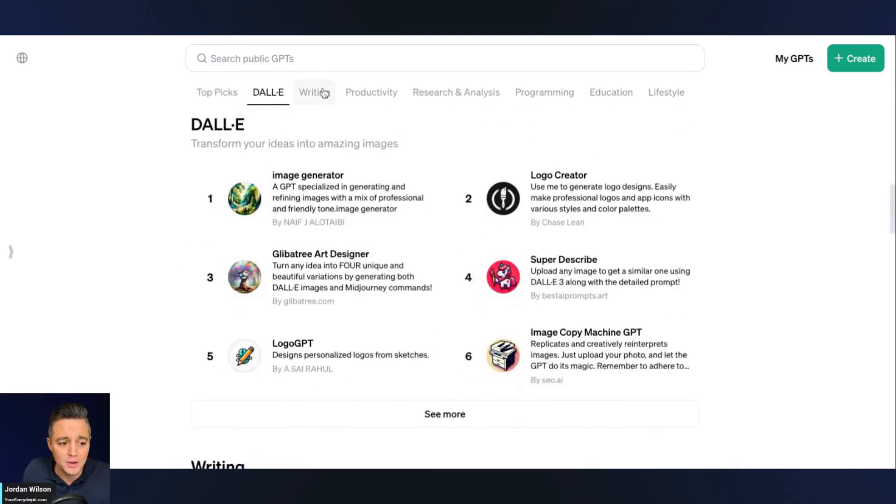
click(371, 92)
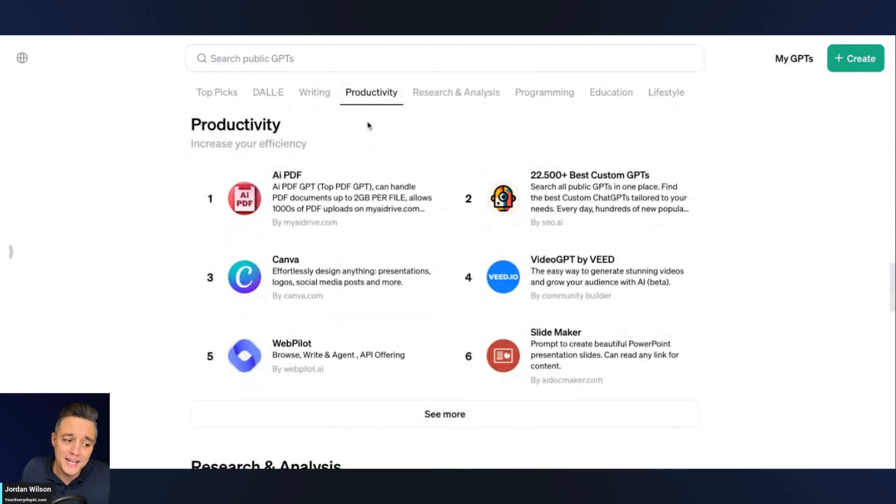
mouse_move(248, 166)
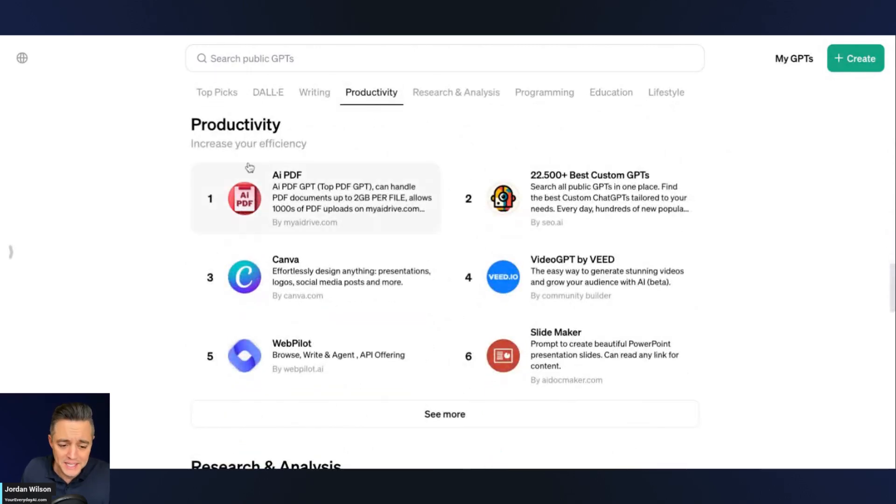
mouse_move(399, 247)
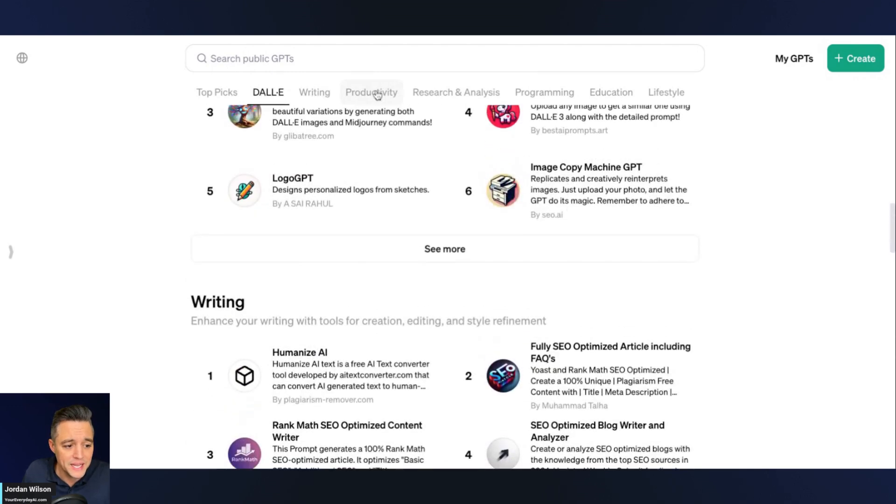
click(372, 92)
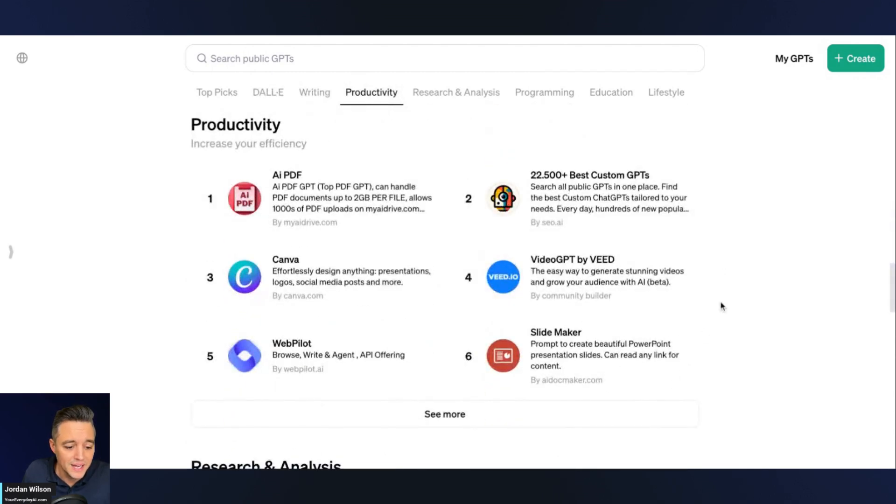
mouse_move(557, 364)
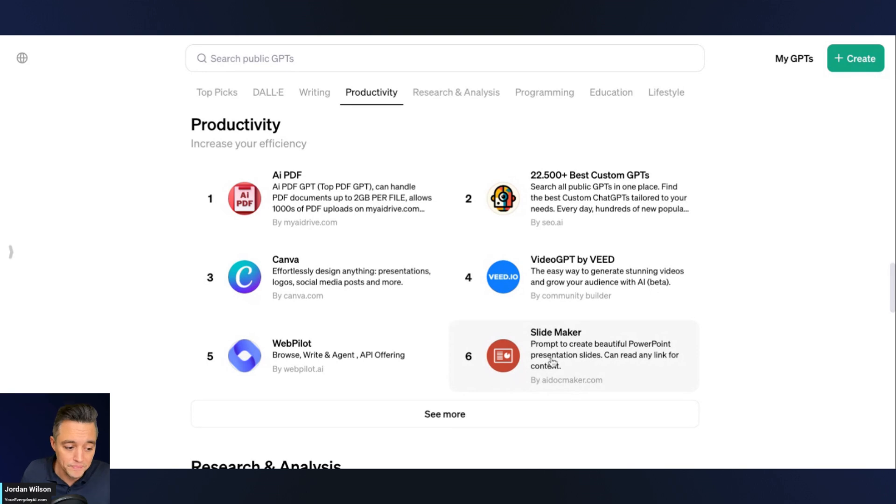
mouse_move(276, 364)
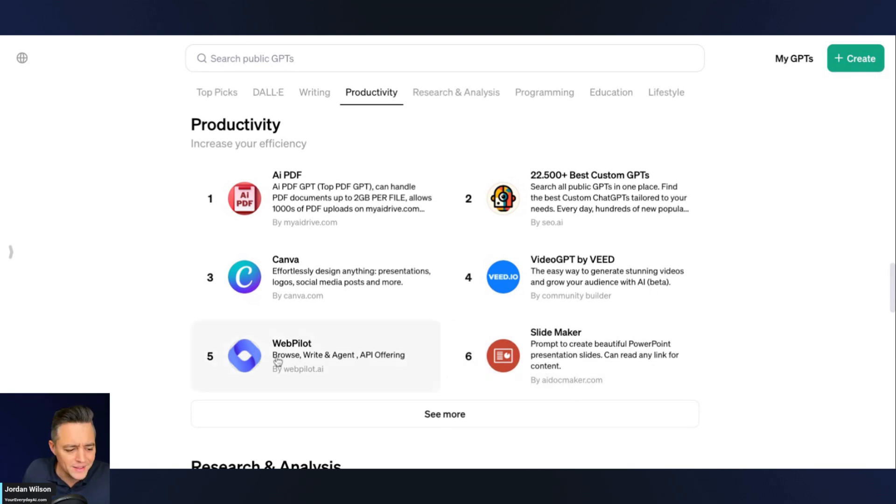
mouse_move(297, 357)
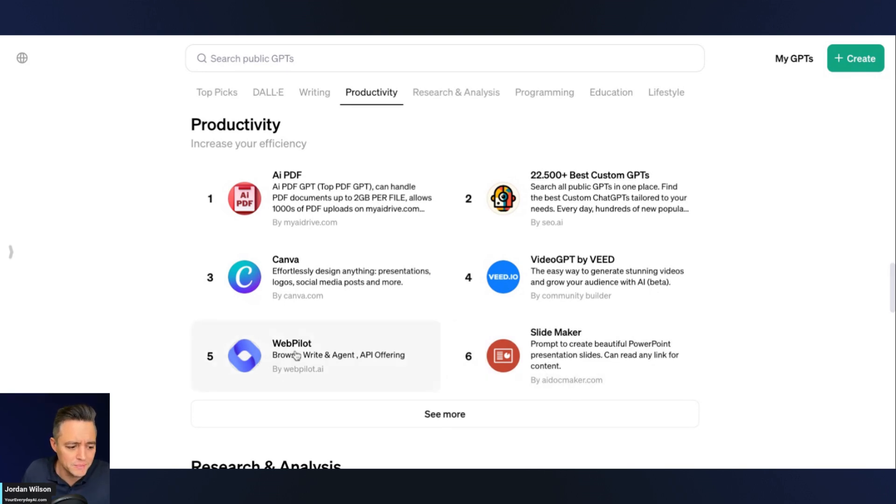
click(296, 355)
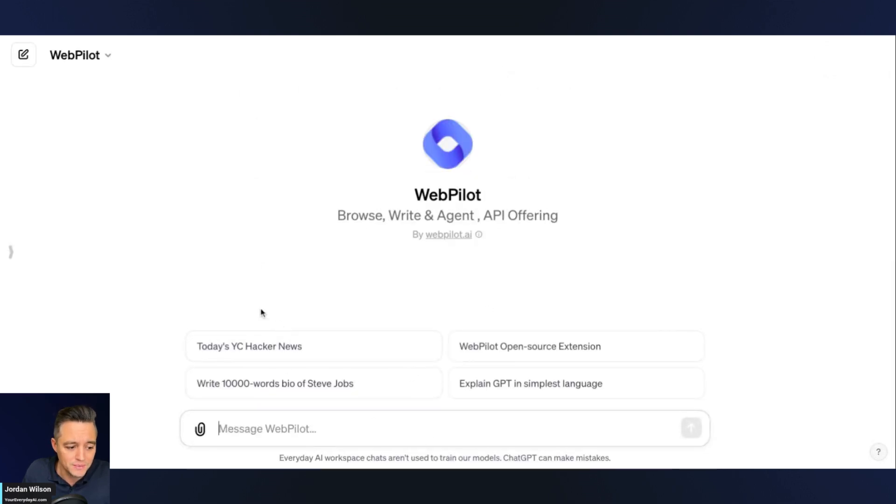
mouse_move(285, 358)
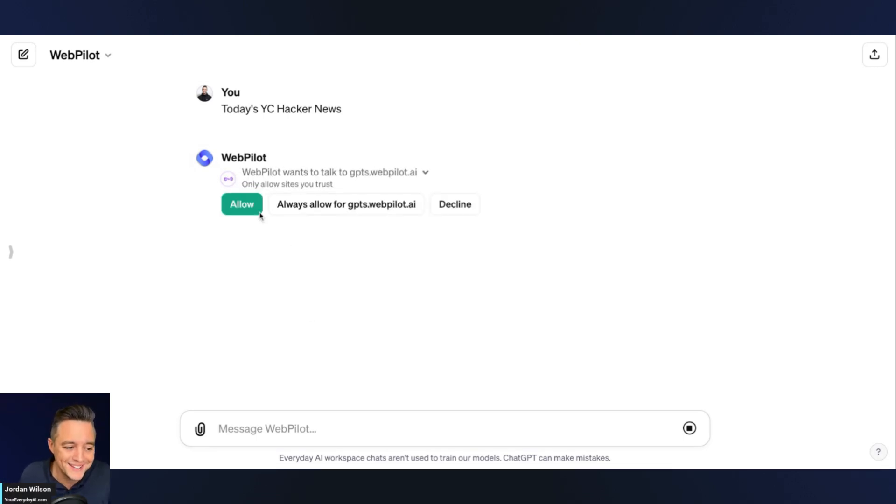
click(241, 205)
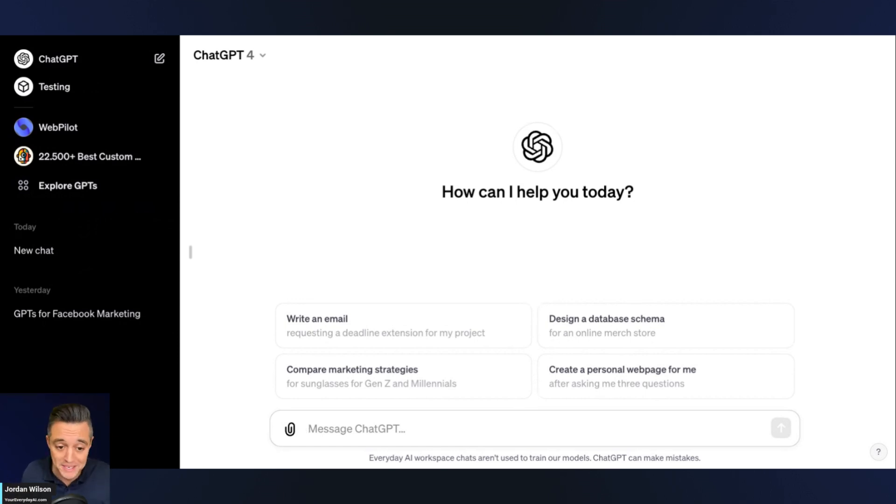
mouse_move(130, 60)
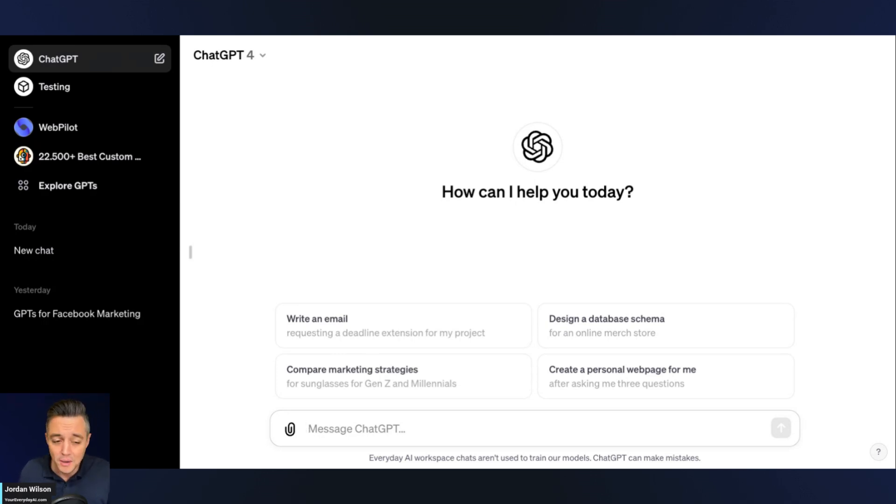
mouse_move(221, 37)
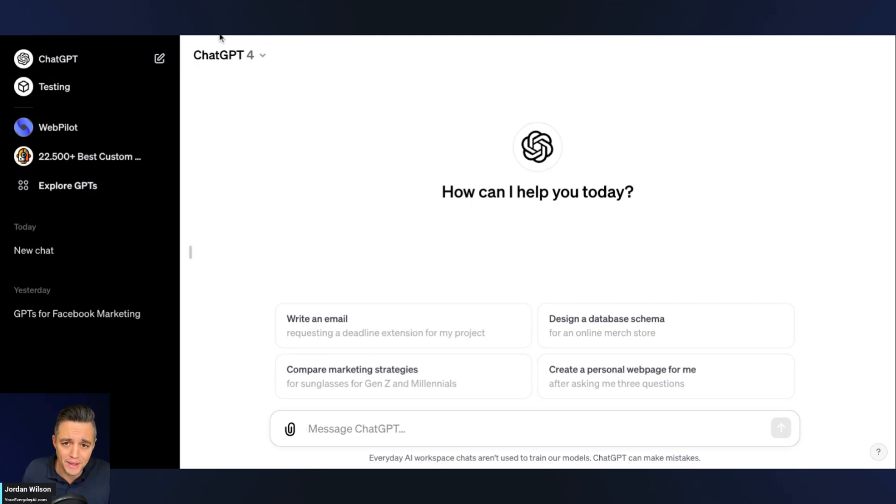
mouse_move(263, 282)
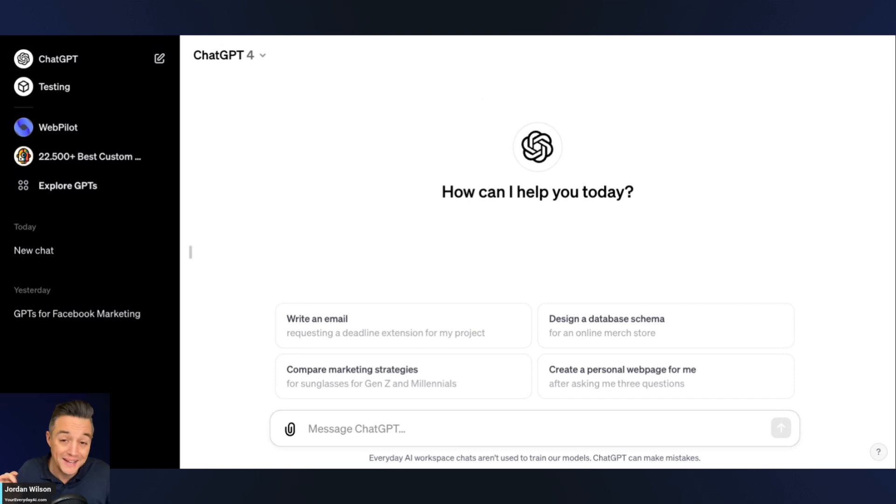
mouse_move(446, 186)
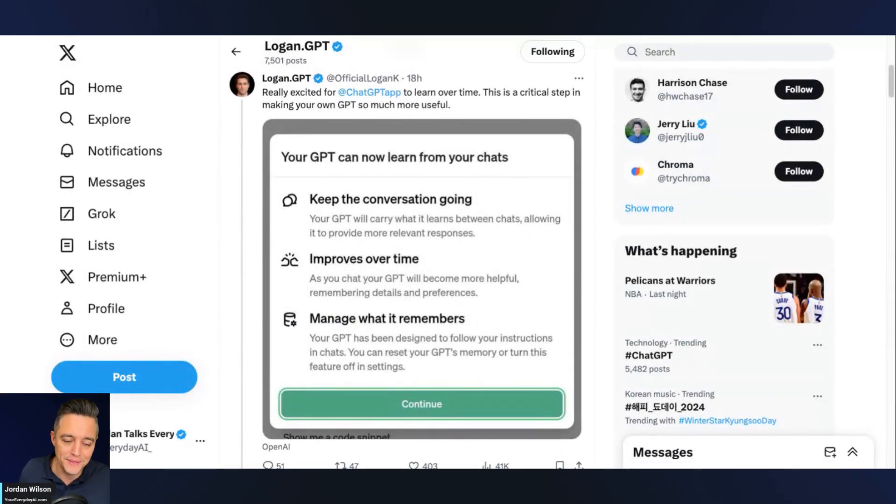
mouse_move(328, 107)
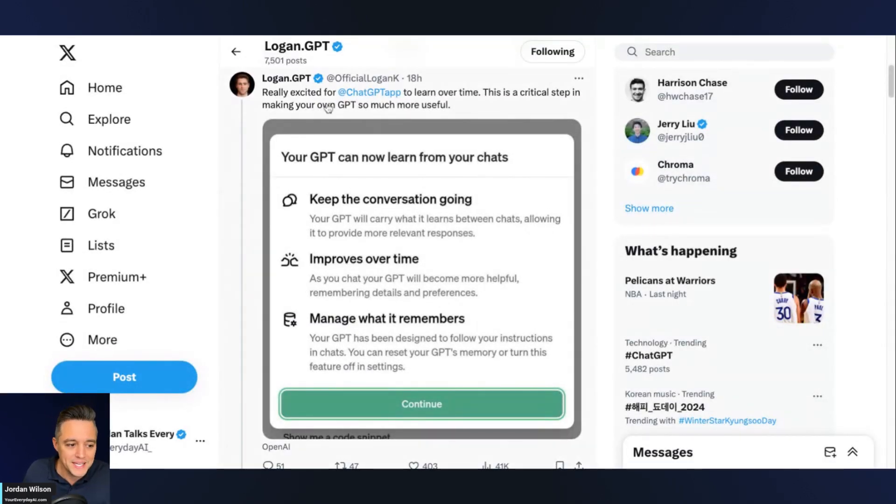
mouse_move(285, 78)
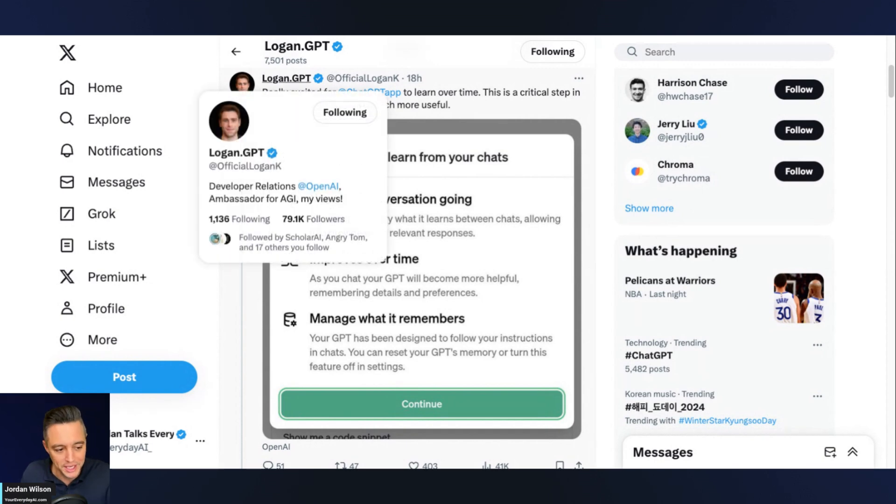
mouse_move(608, 289)
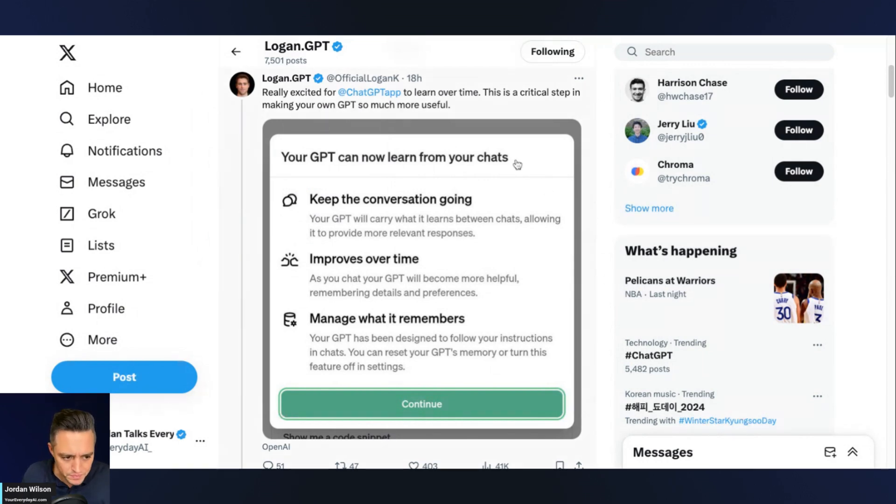
mouse_move(490, 134)
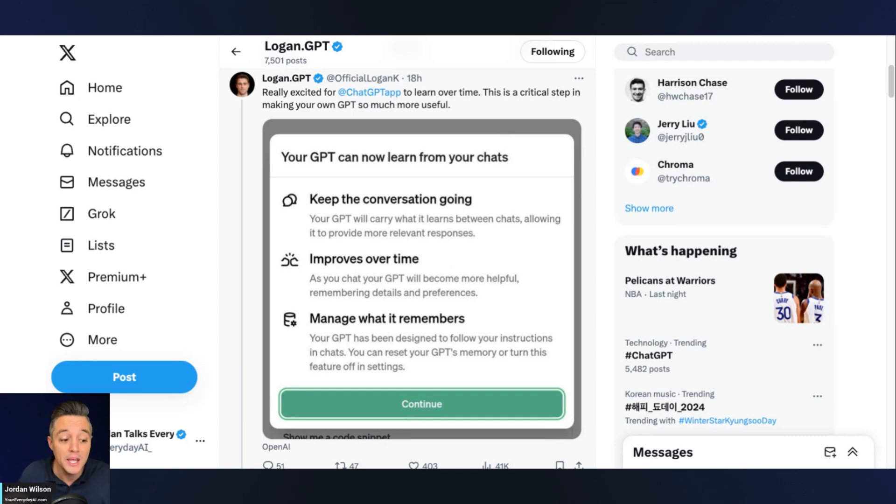
mouse_move(488, 273)
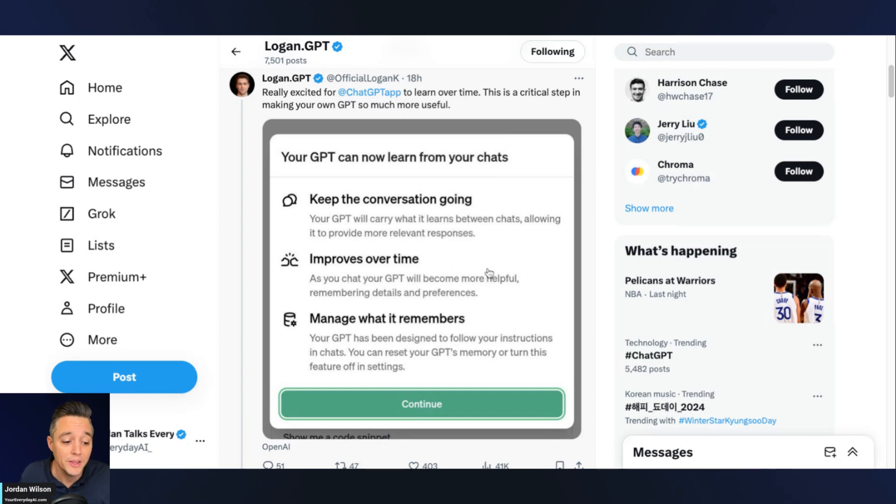
mouse_move(572, 282)
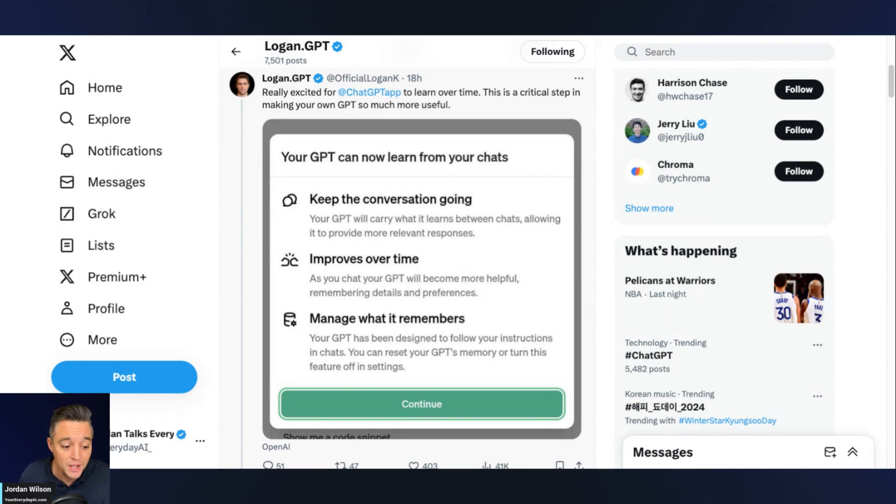
mouse_move(528, 215)
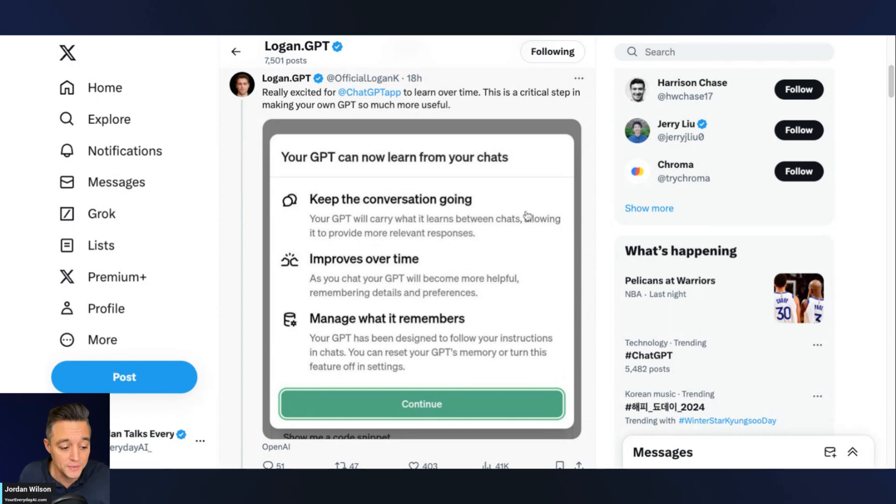